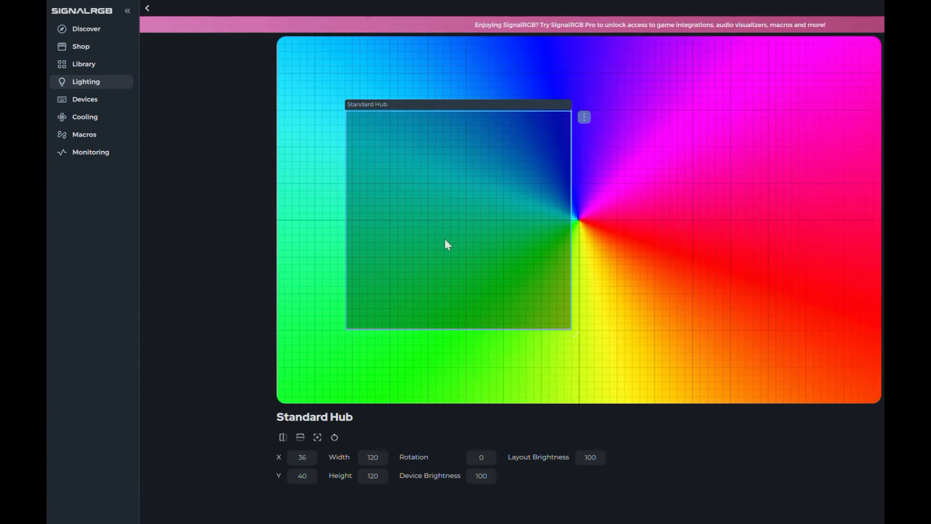
# Scroll the Devices page to locate the Nollie16v3 under Fan/RGB Controllers
pyautogui.moveTo(447, 244); pyautogui.dragTo(515, 248)
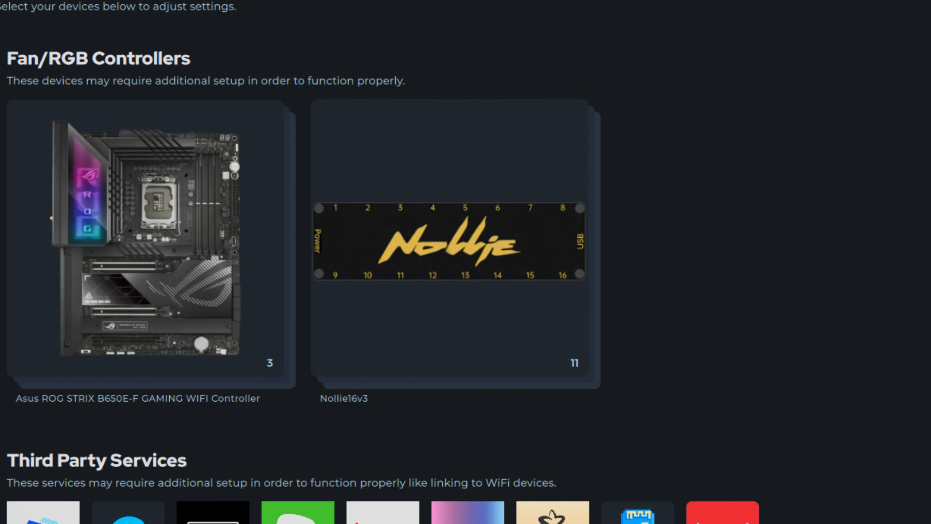
pyautogui.scroll(-3)
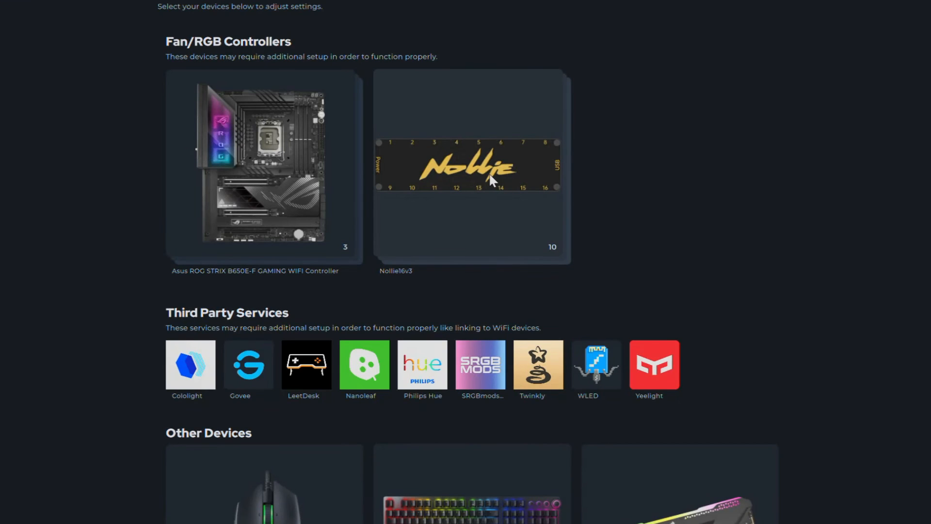
# Open the Nollie16v3's Components and review Channels 01–16, from AMD Radeon Plaque onward
pyautogui.click(551, 247)
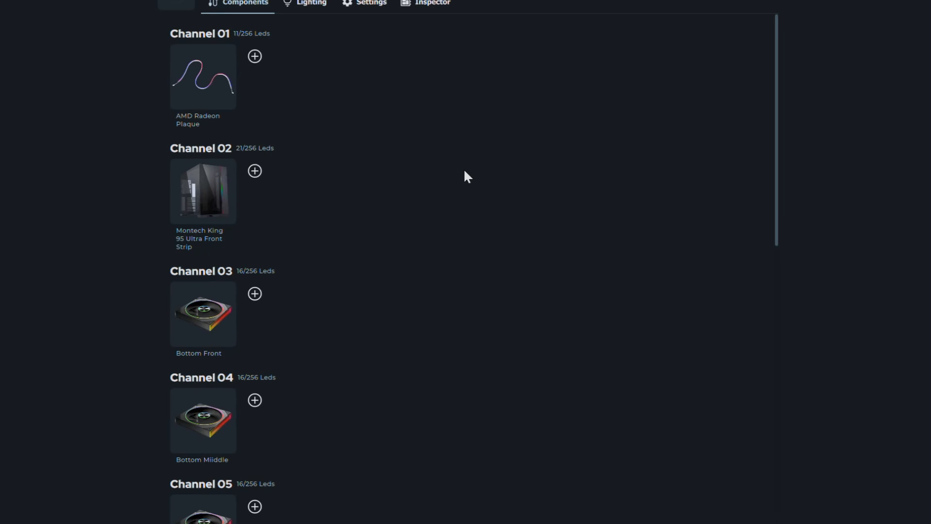
pyautogui.moveTo(432, 256)
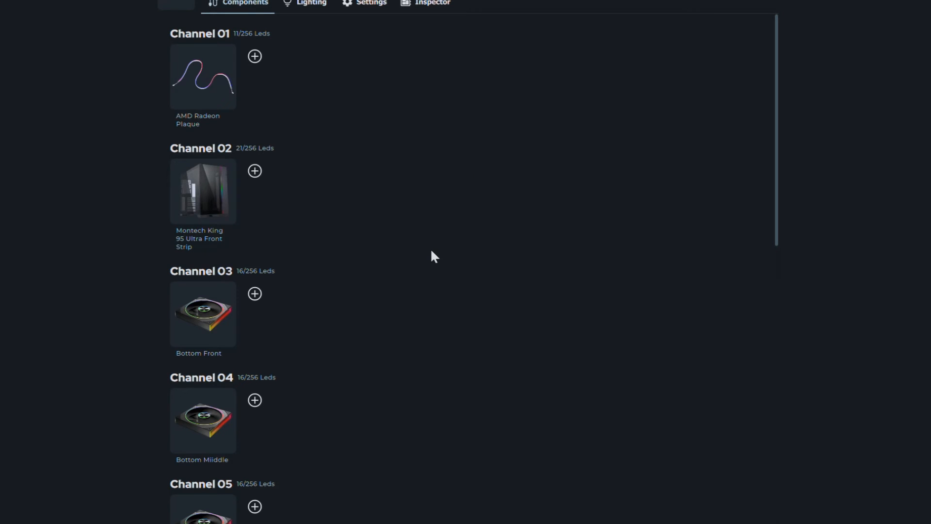
pyautogui.scroll(-3)
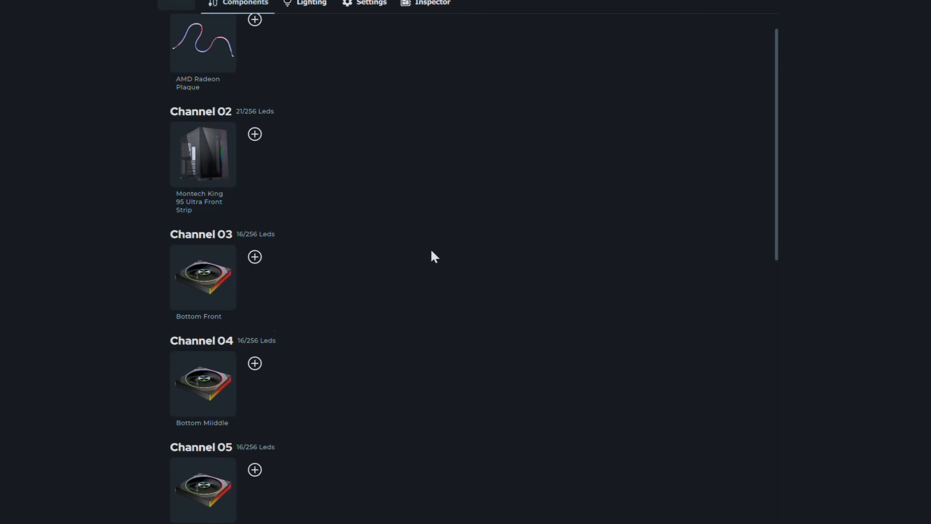
pyautogui.scroll(-3)
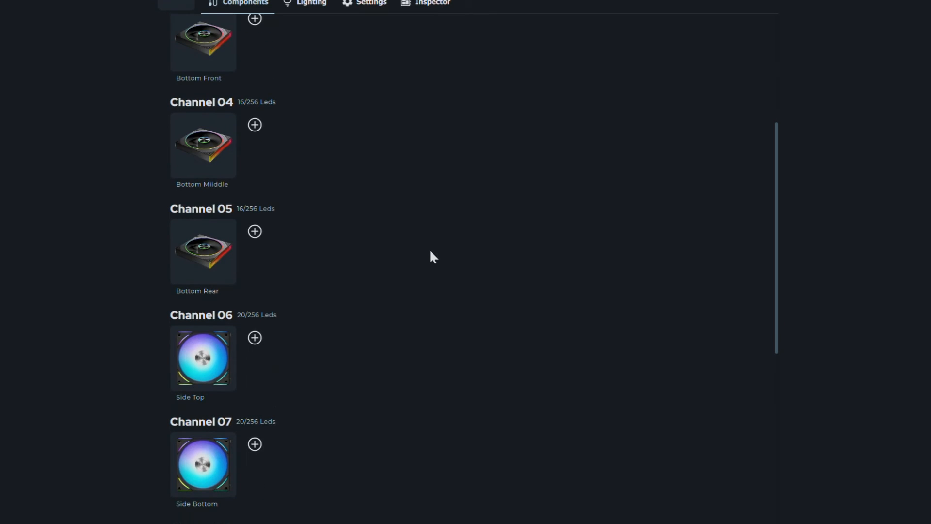
pyautogui.scroll(-3)
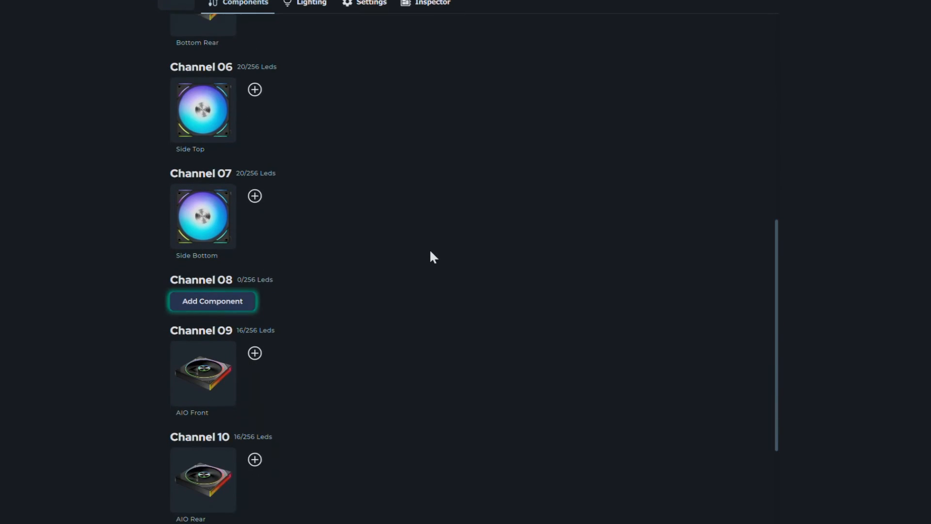
pyautogui.scroll(-3)
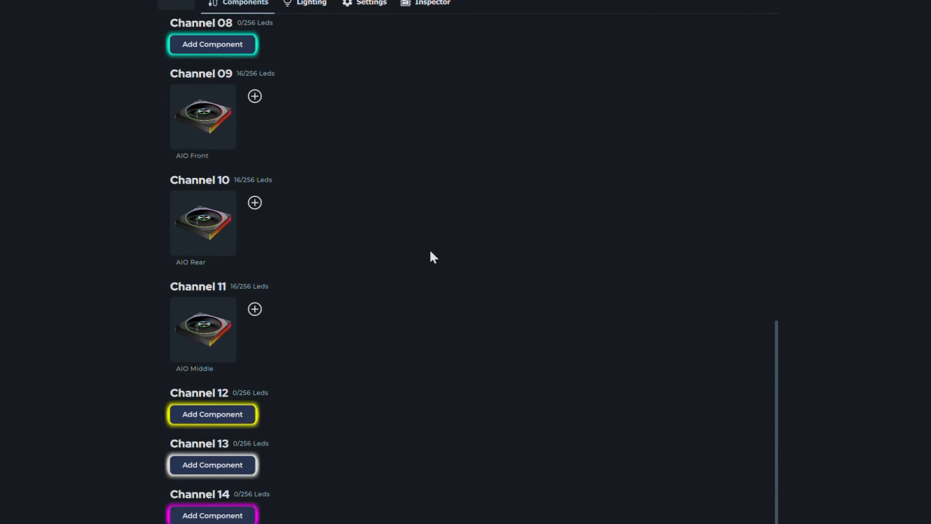
pyautogui.scroll(-3)
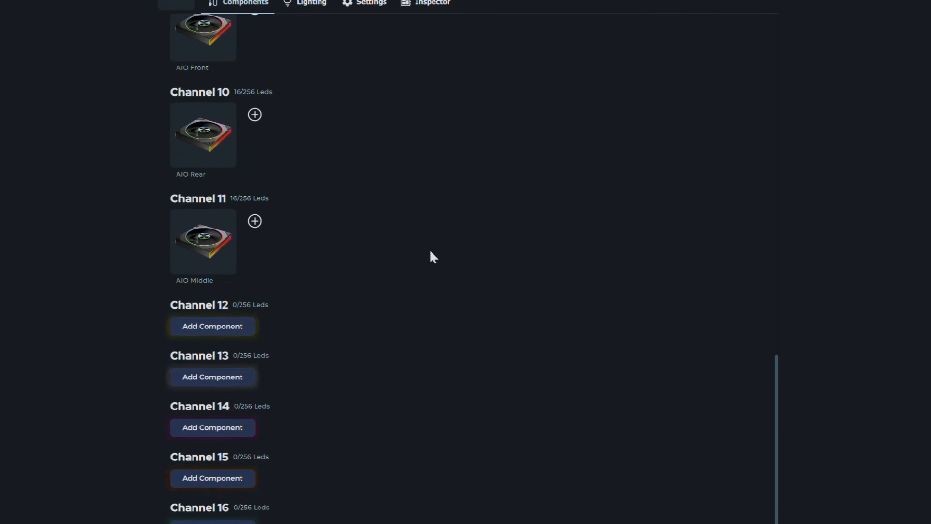
pyautogui.scroll(3)
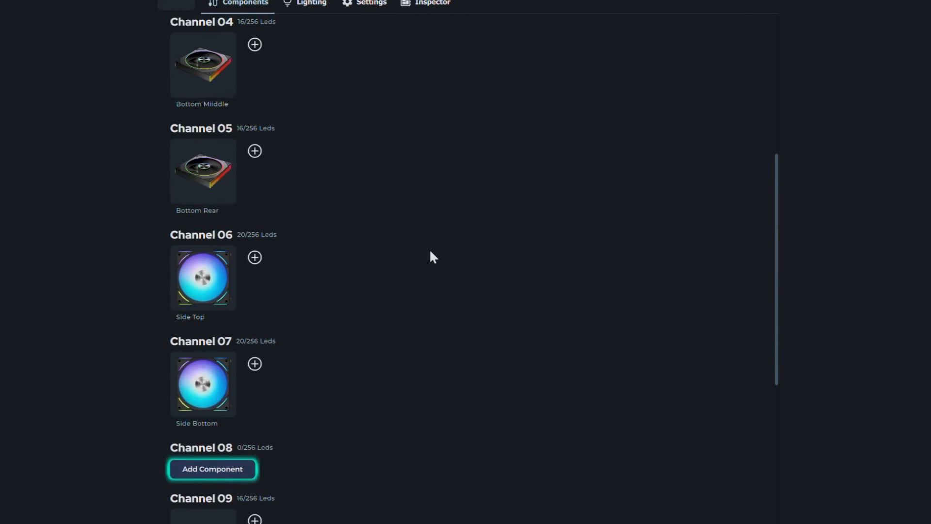
pyautogui.scroll(3)
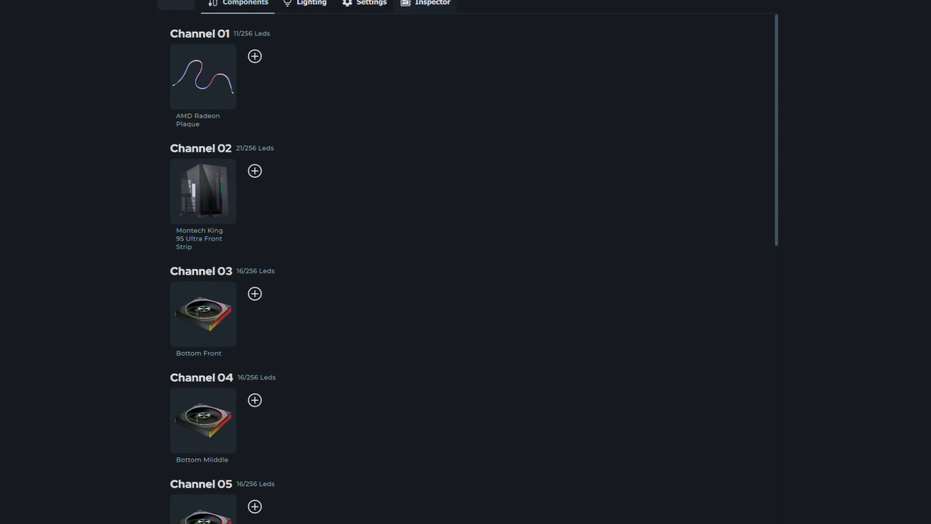